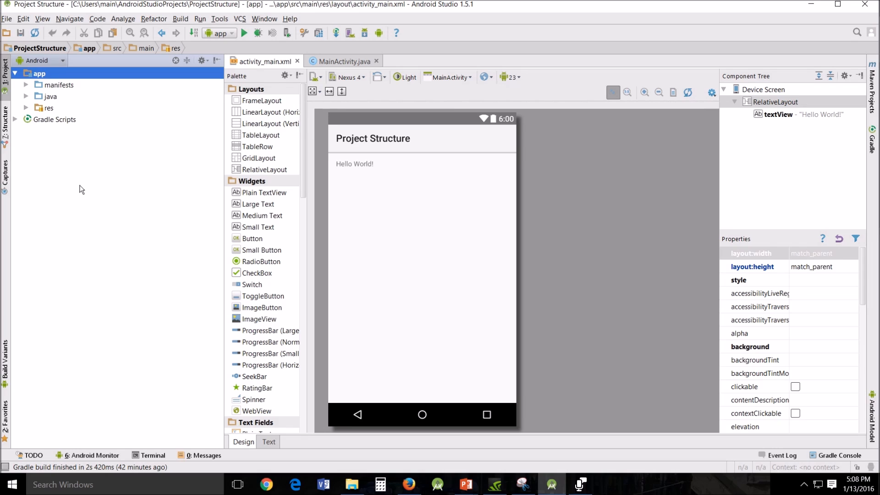
pyautogui.moveTo(110, 177)
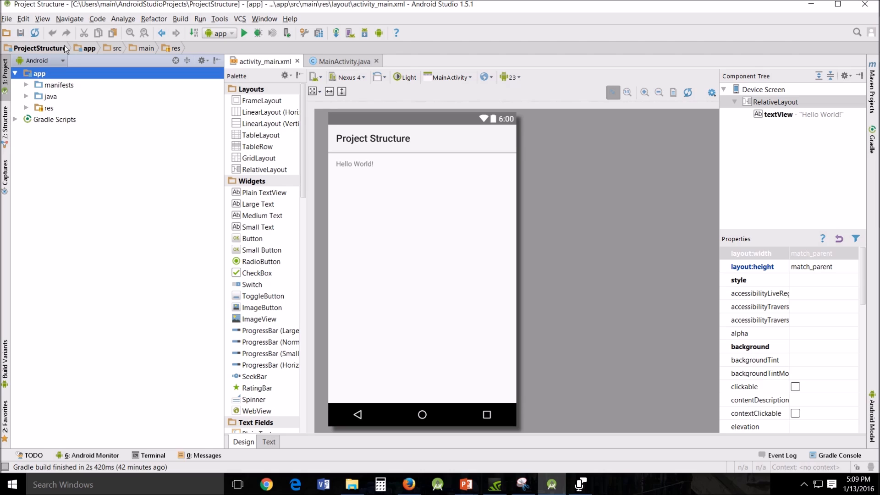
pyautogui.moveTo(302, 78)
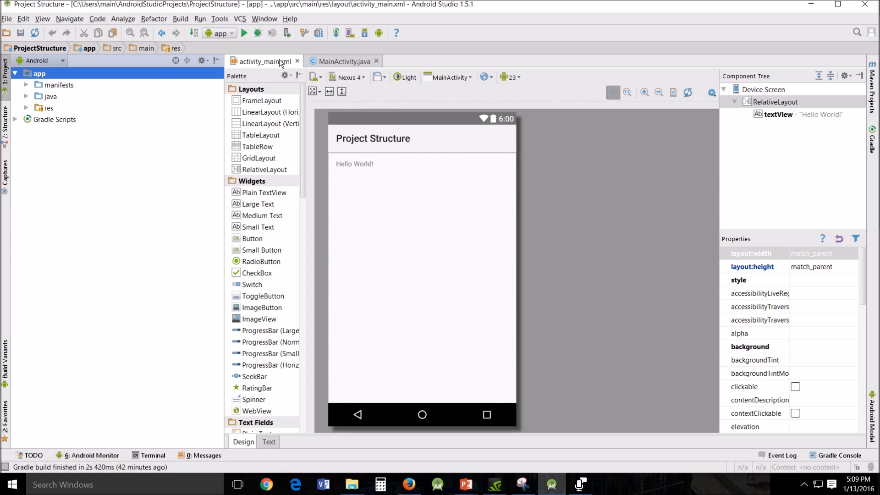
# Step: Glance at MainActivity.java, then show activity_main.xml as XML source beside the preview
pyautogui.click(342, 61)
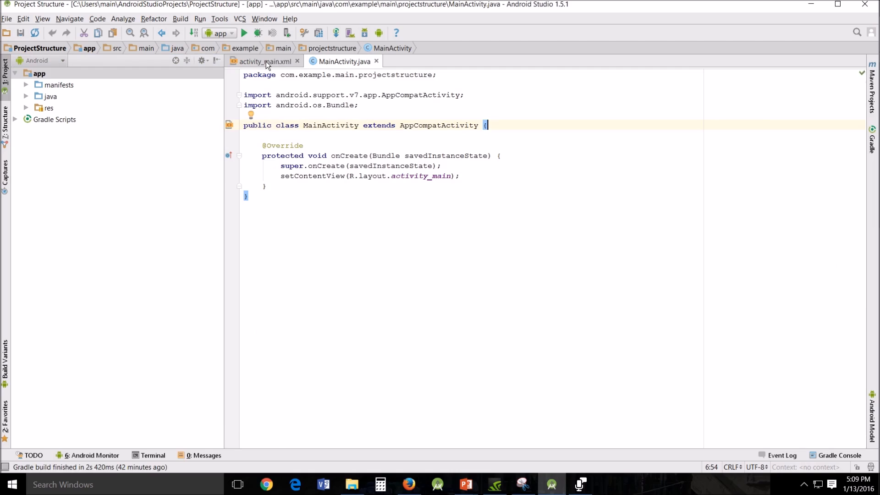
pyautogui.click(263, 61)
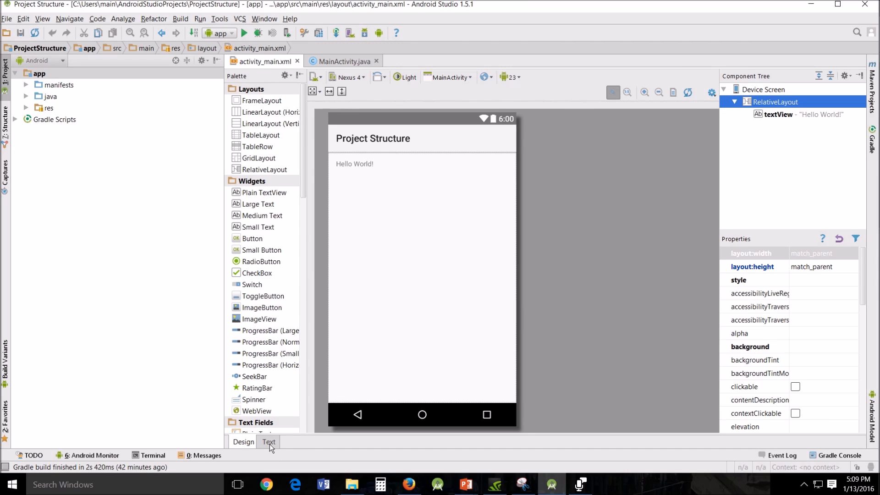
pyautogui.click(268, 442)
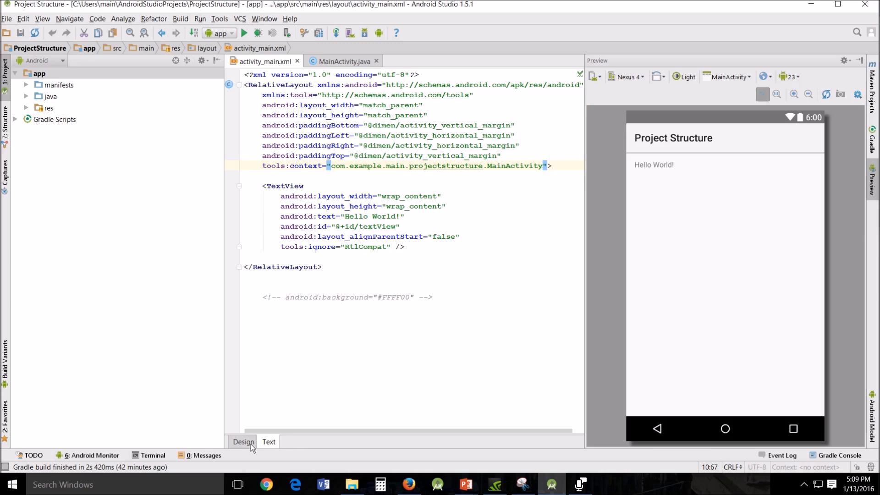
pyautogui.click(243, 442)
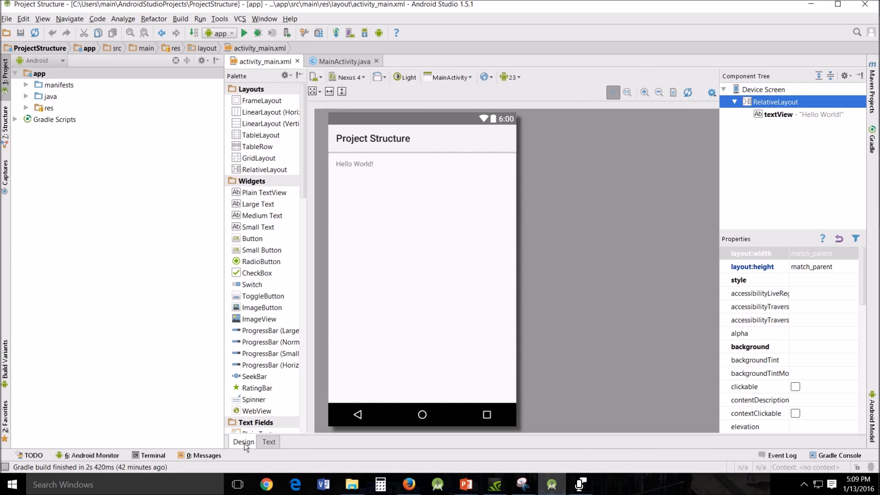
pyautogui.click(268, 442)
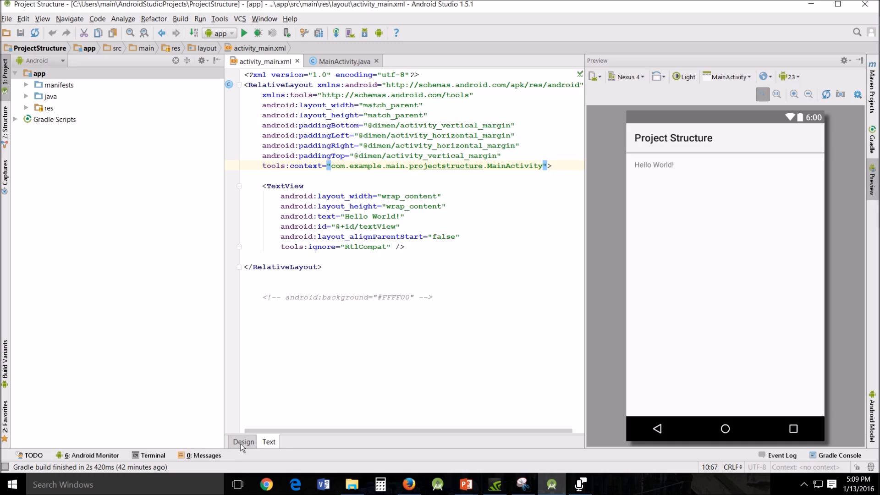
# Step: Switch activity_main.xml to the Design view and browse the widget Palette
pyautogui.click(243, 441)
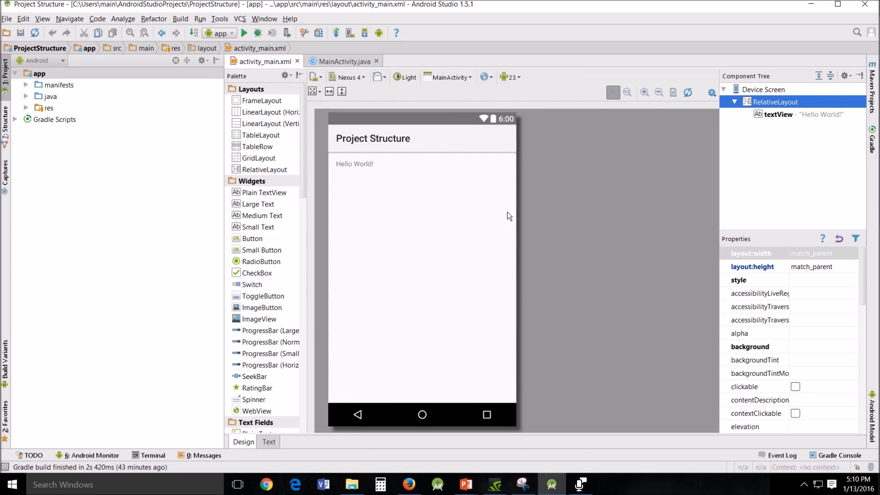
pyautogui.moveTo(413, 280)
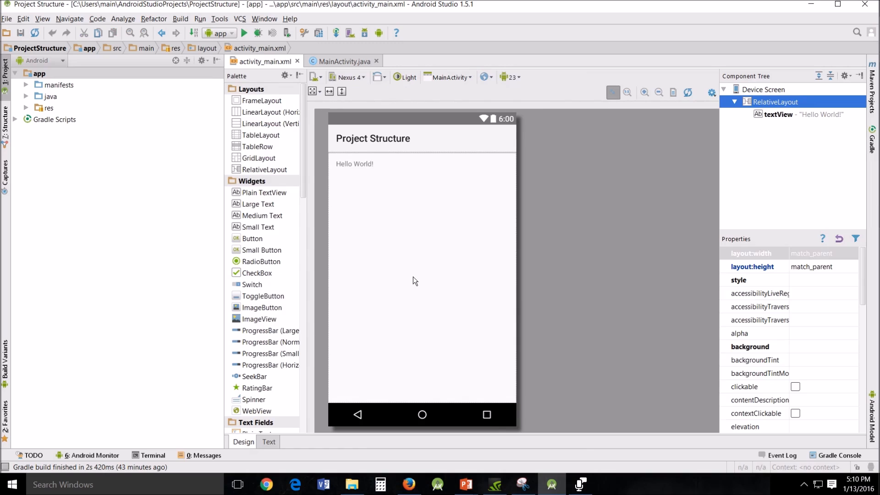
pyautogui.moveTo(275, 77)
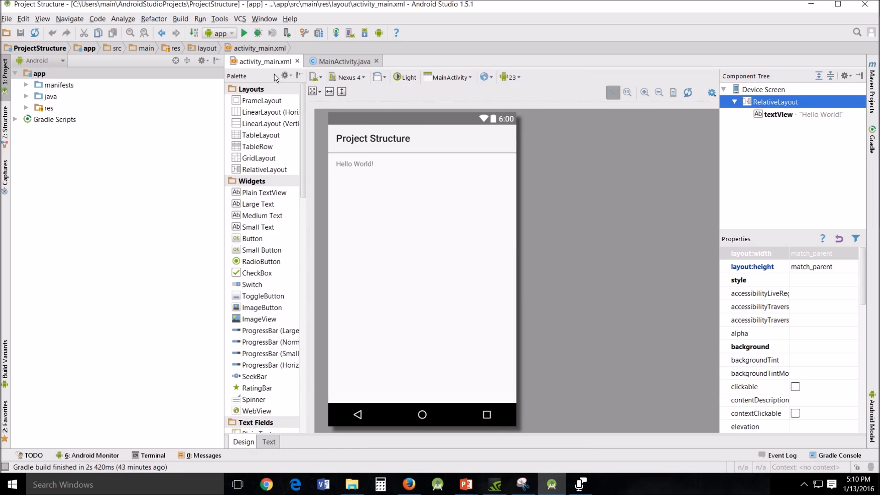
pyautogui.scroll(-3)
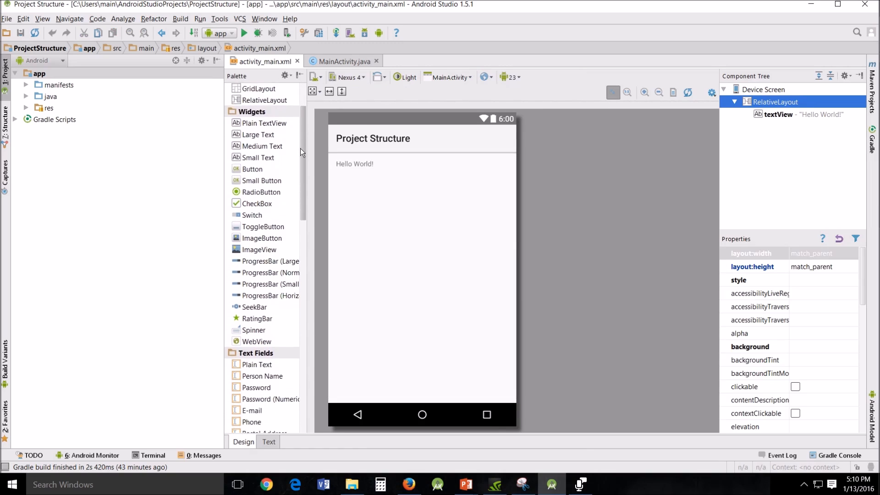
pyautogui.scroll(-3)
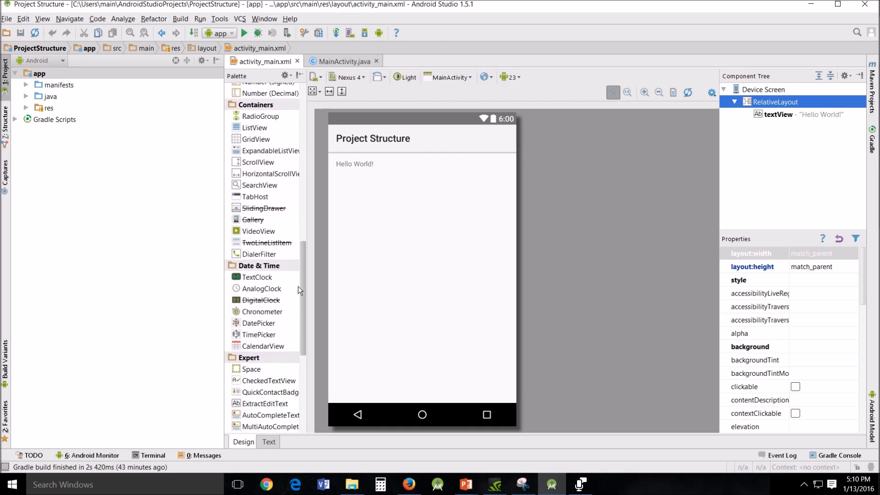
pyautogui.scroll(-3)
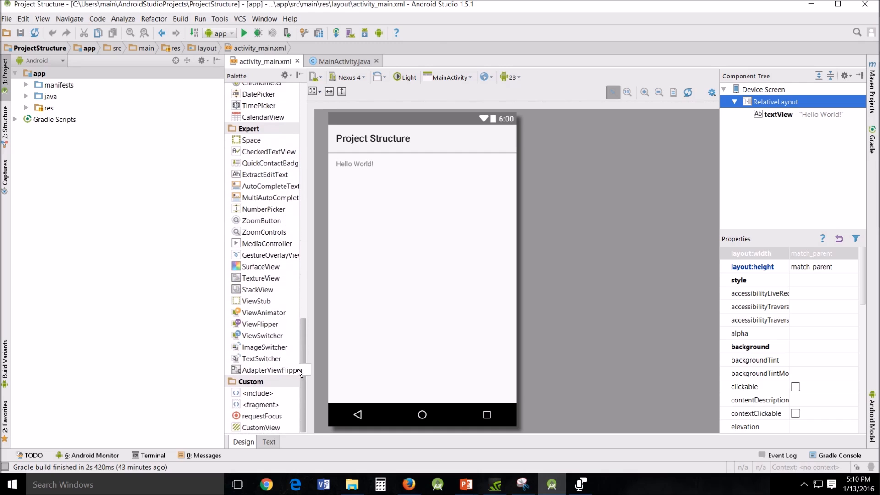
pyautogui.moveTo(249, 382)
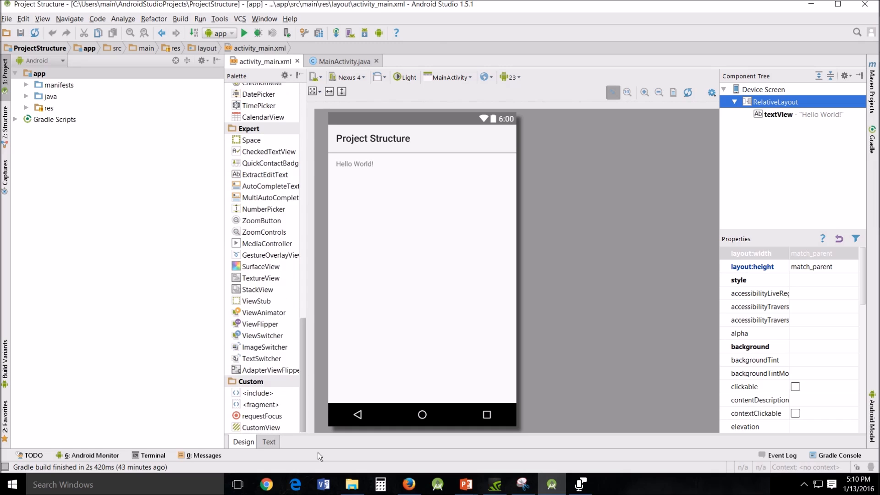
pyautogui.click(262, 416)
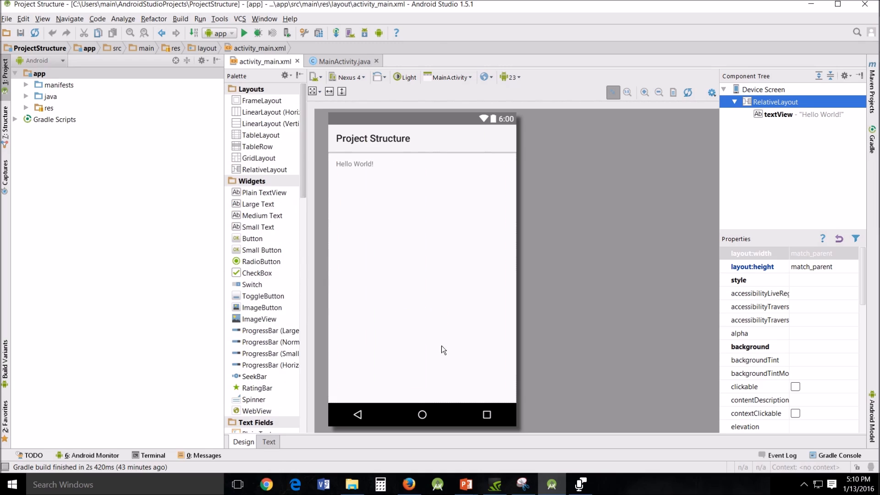
pyautogui.moveTo(480, 290)
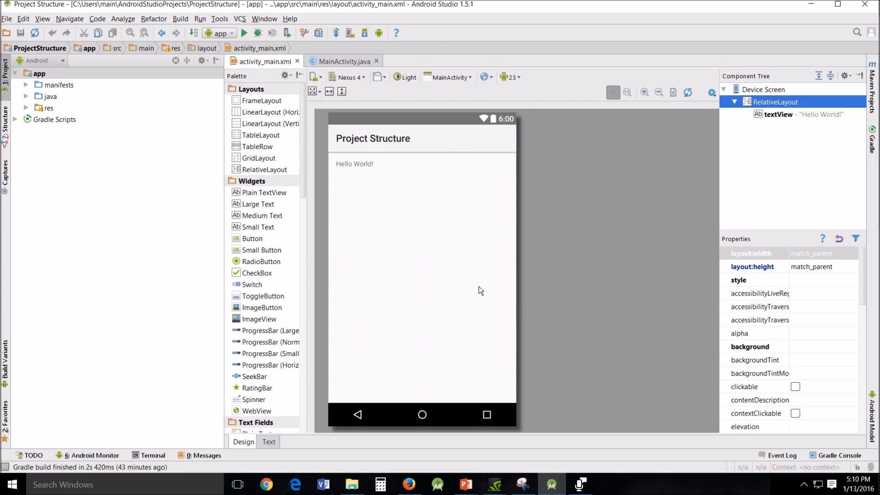
pyautogui.moveTo(441, 240)
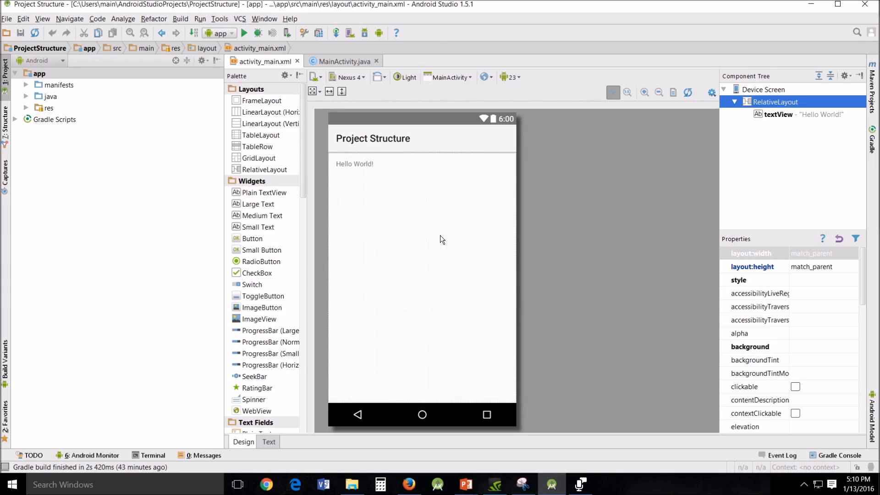
pyautogui.click(355, 163)
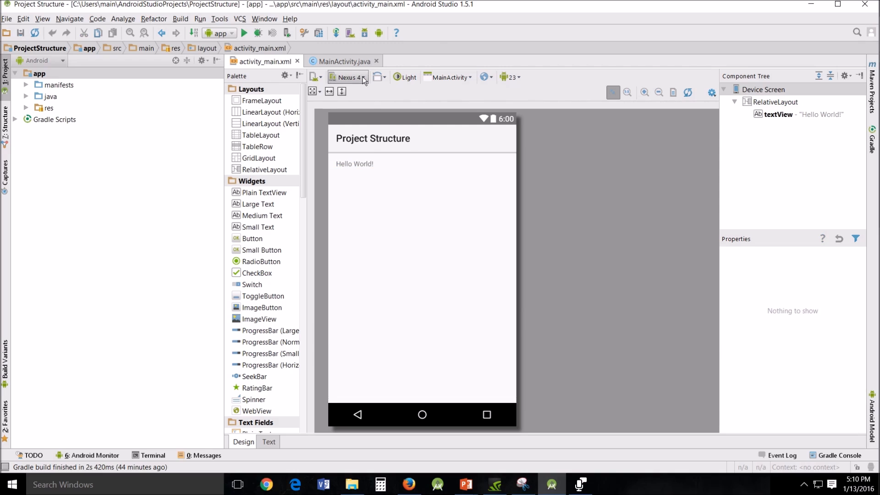
pyautogui.click(347, 77)
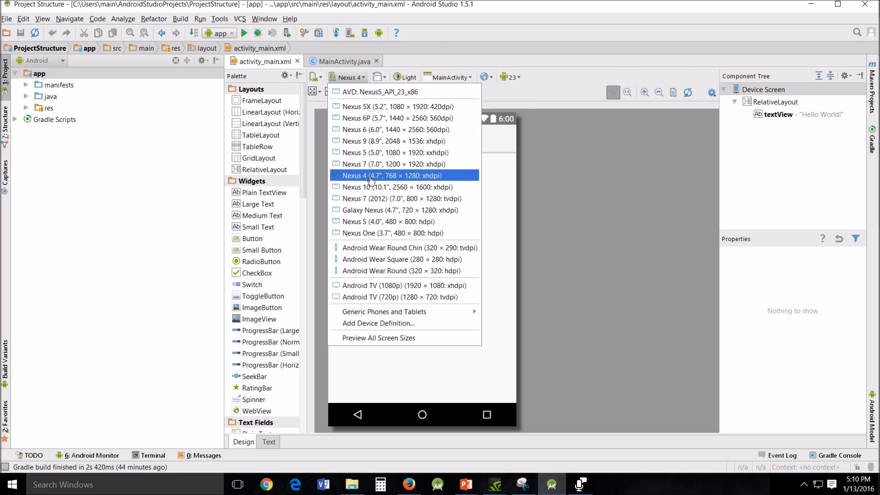
pyautogui.click(390, 175)
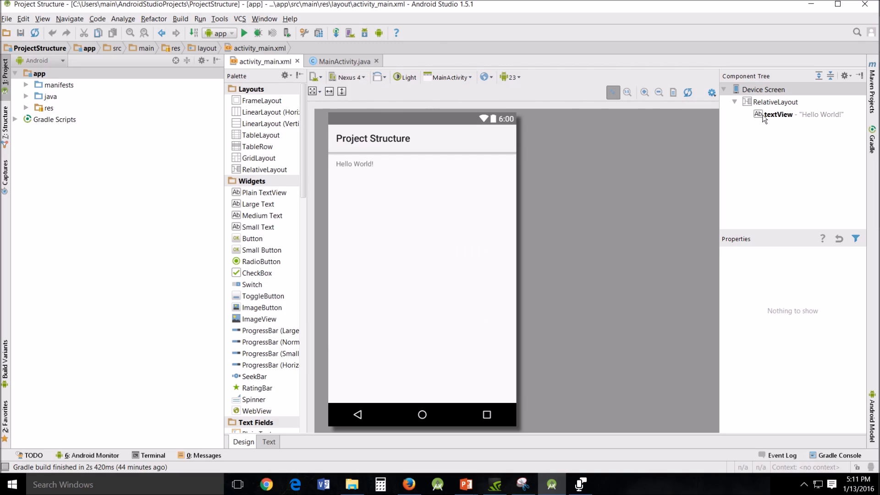
pyautogui.moveTo(747, 102)
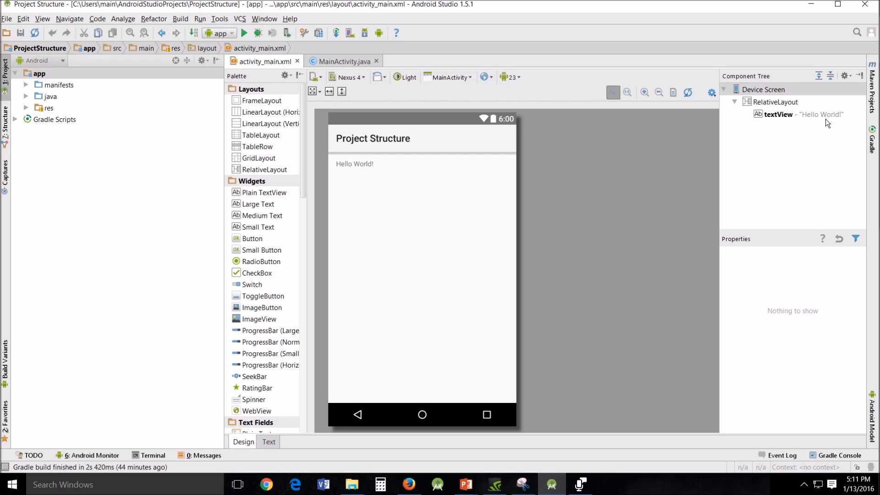
pyautogui.moveTo(833, 122)
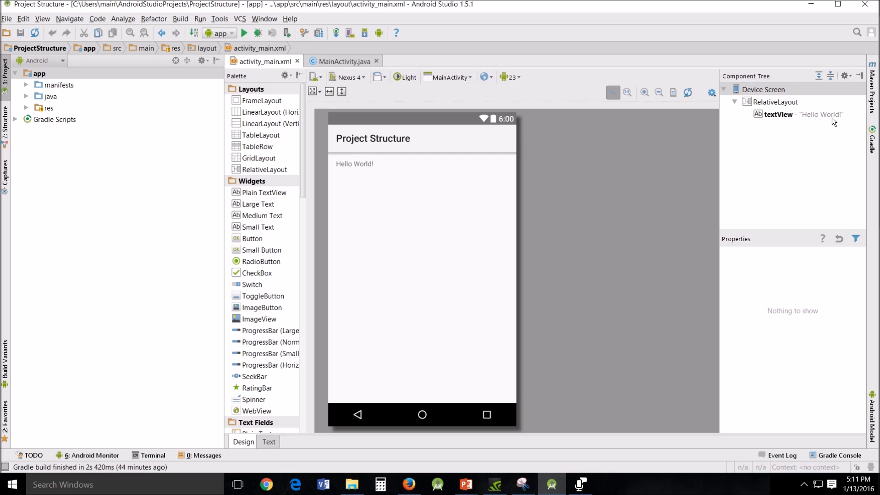
# Step: Drag a New RadioButton below Hello World and select it and the text
pyautogui.moveTo(261, 260); pyautogui.dragTo(395, 254)
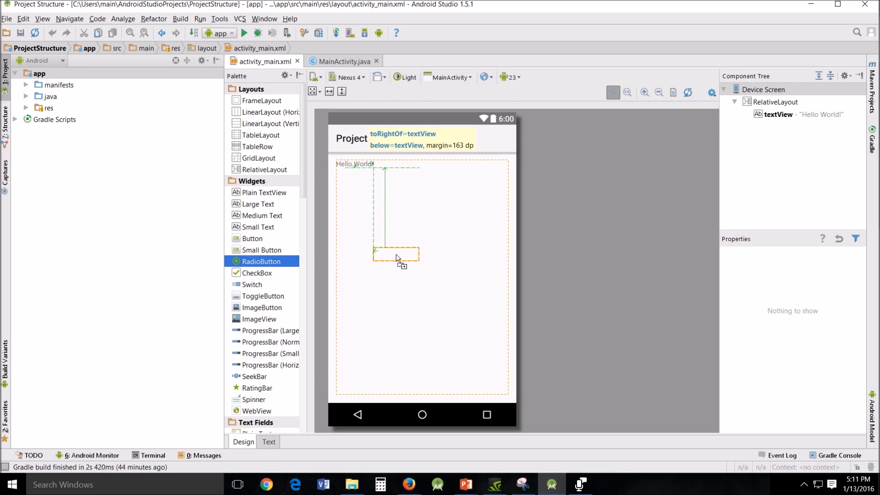
pyautogui.moveTo(261, 261); pyautogui.dragTo(395, 260)
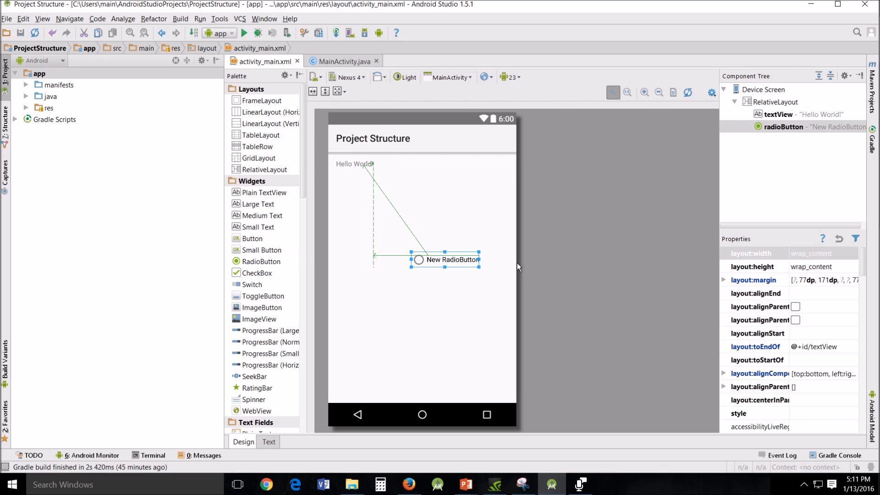
pyautogui.click(797, 126)
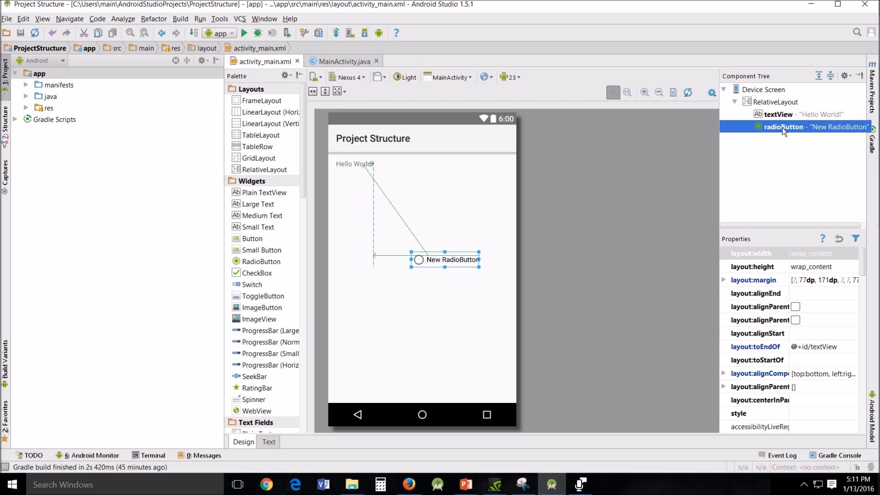
pyautogui.click(779, 114)
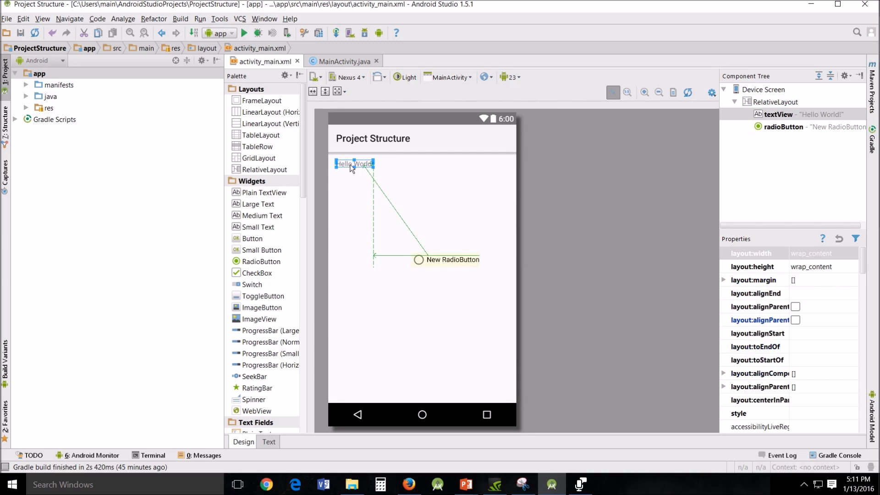
# Step: Delete the New RadioButton and view the Hello World! text's context menu
pyautogui.click(445, 260)
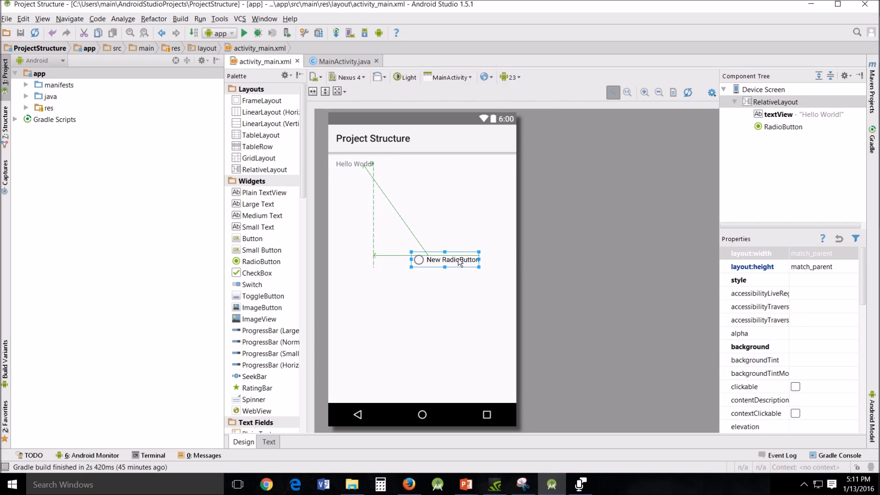
pyautogui.press('Delete')
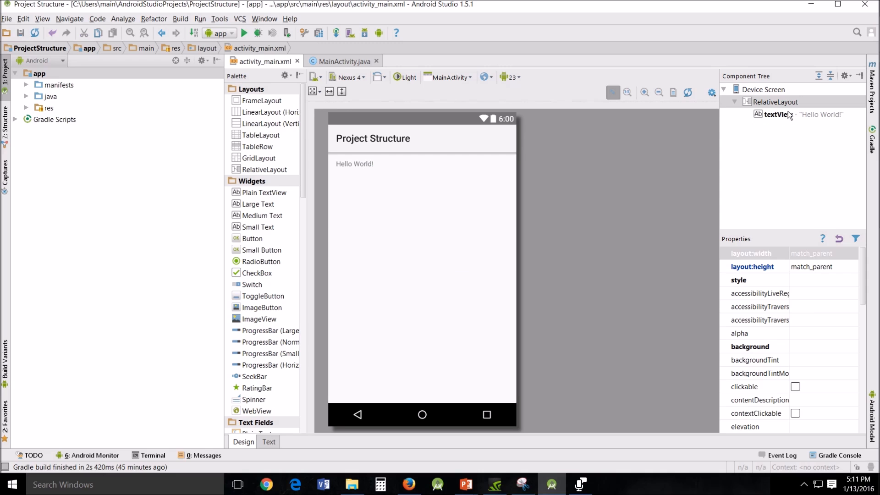
pyautogui.rightClick(354, 163)
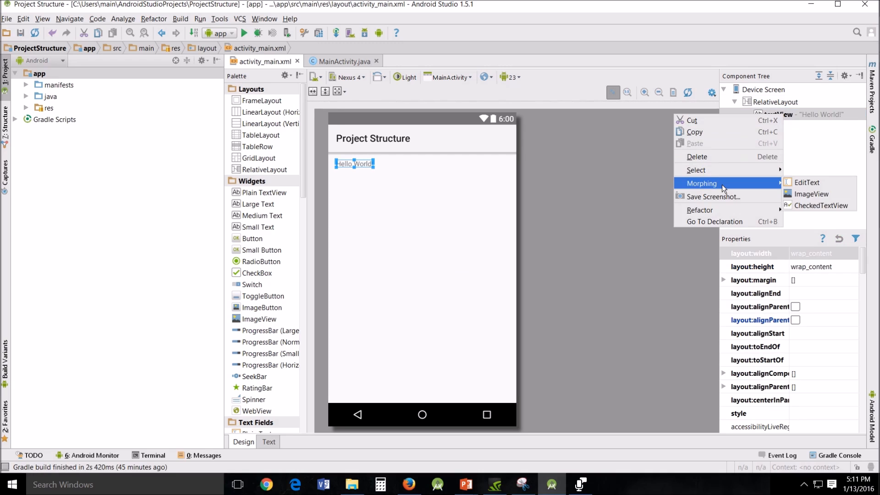
pyautogui.moveTo(822, 205)
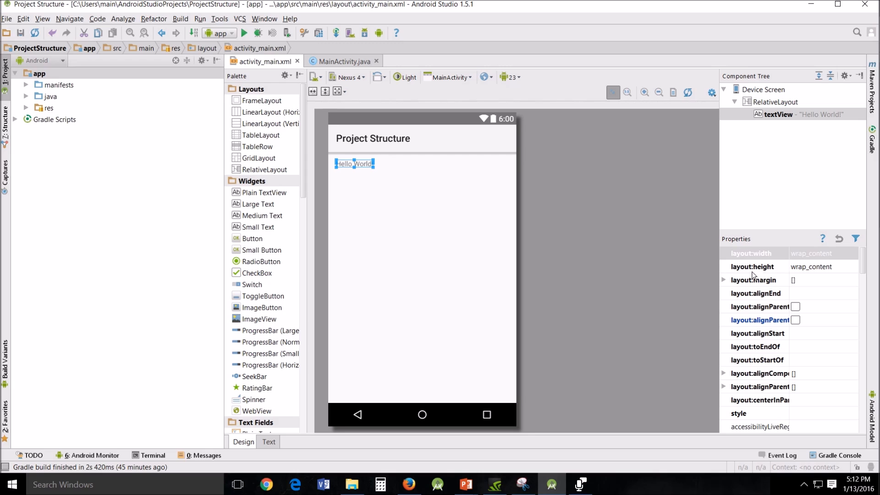
pyautogui.moveTo(785, 285)
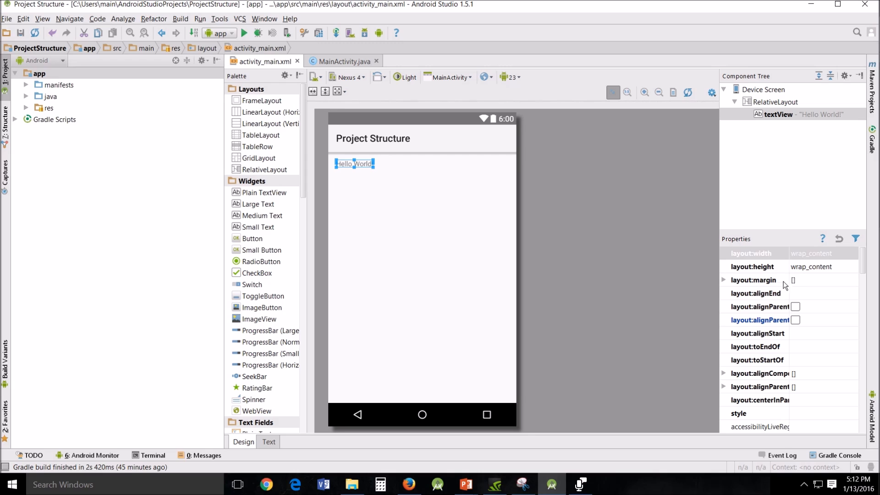
# Step: Select Device Screen and enable expert properties to browse the RelativeLayout properties
pyautogui.click(763, 89)
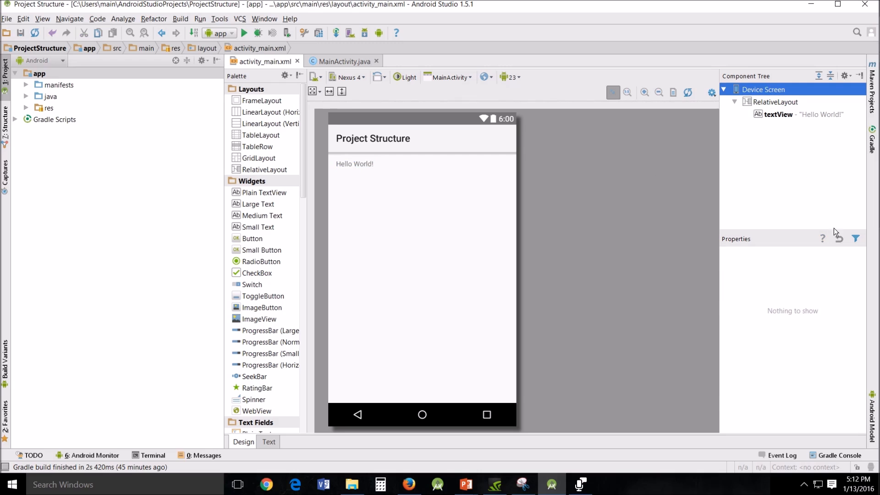
pyautogui.moveTo(855, 238)
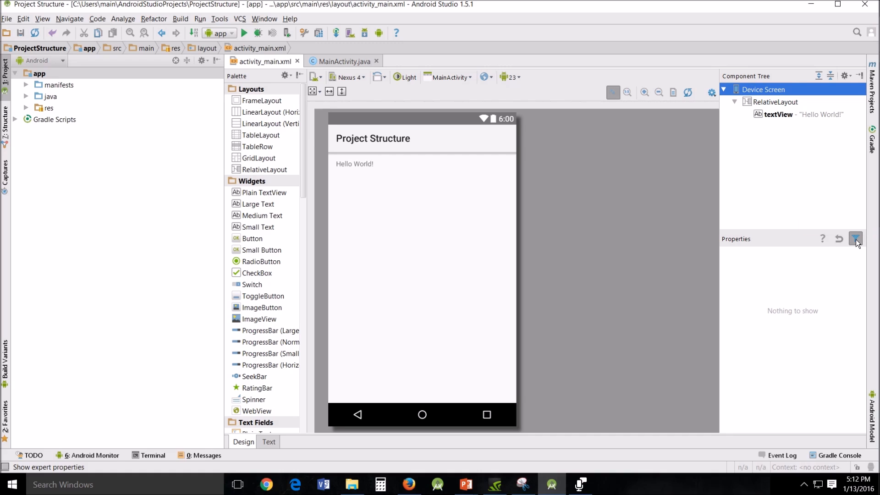
pyautogui.click(777, 102)
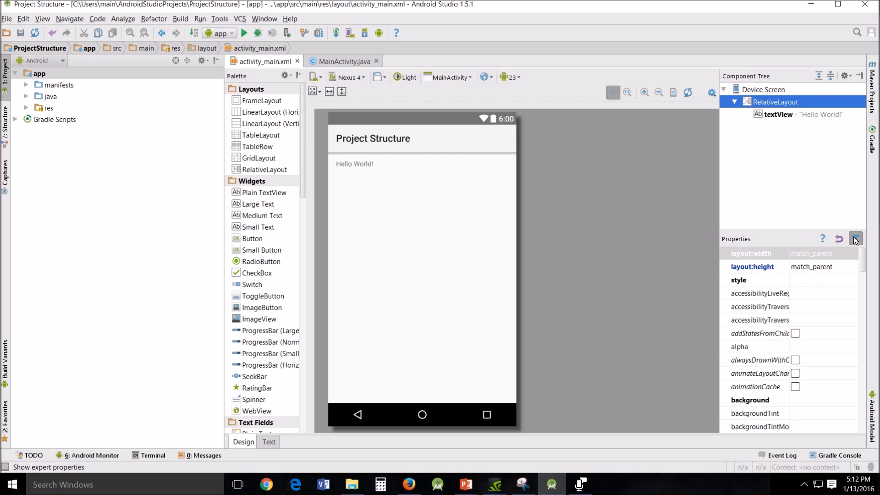
pyautogui.scroll(-3)
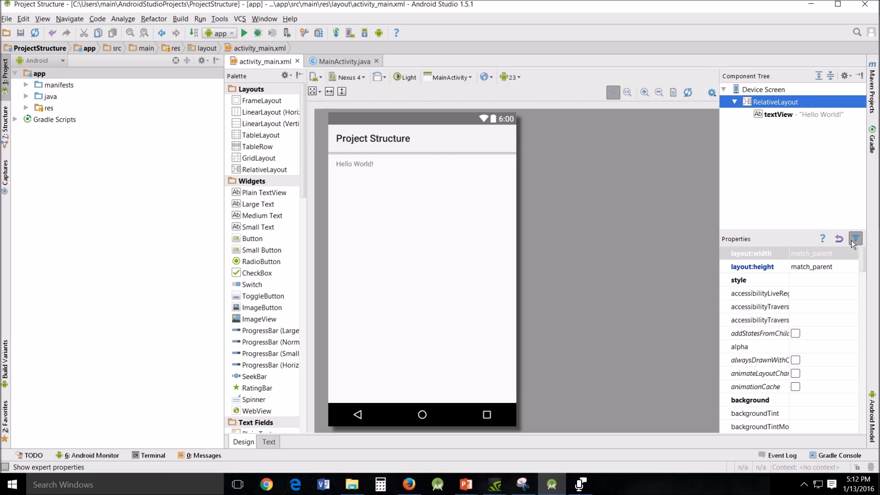
pyautogui.moveTo(855, 244)
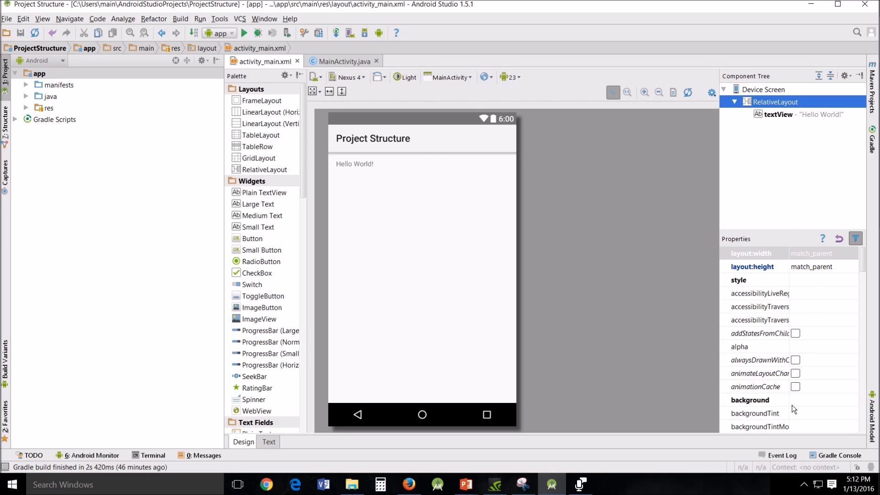
# Step: Hide expert properties and set the RelativeLayout background to yellow #fbff00
pyautogui.click(750, 346)
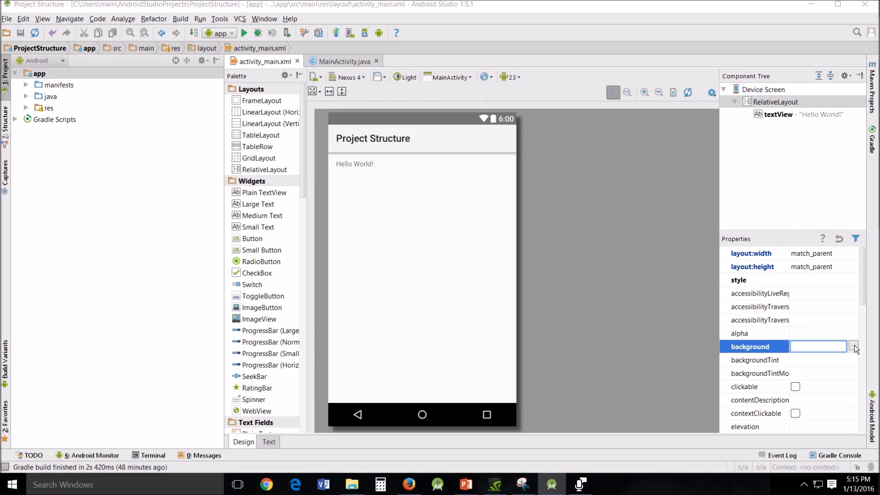
pyautogui.click(853, 346)
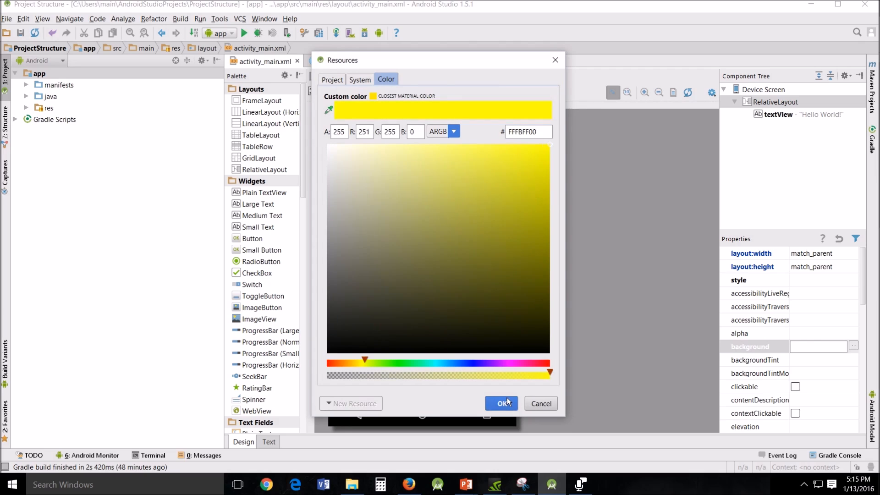
pyautogui.click(500, 403)
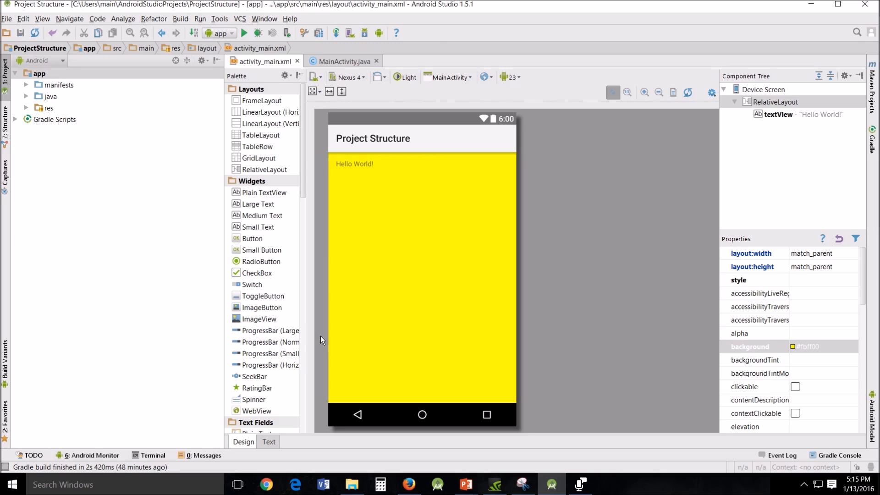
# Step: Clear the yellow background and add android:background="#FFFF00" as commented XML
pyautogui.click(26, 107)
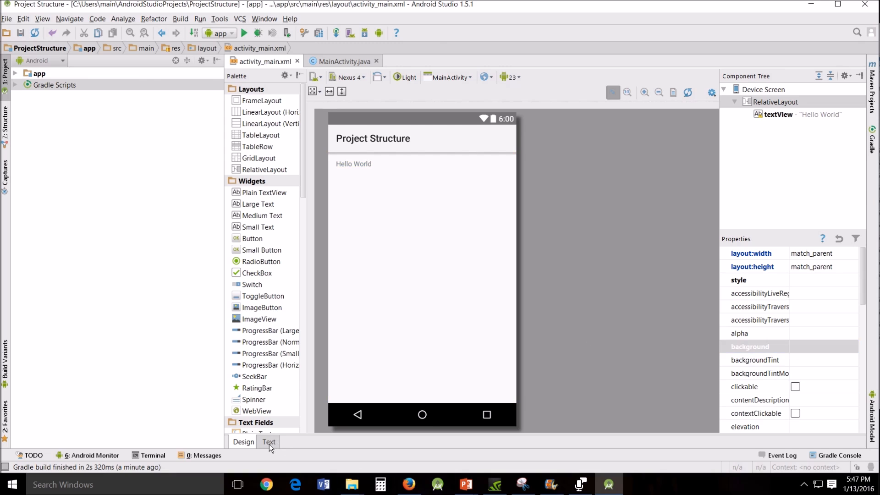
pyautogui.click(268, 442)
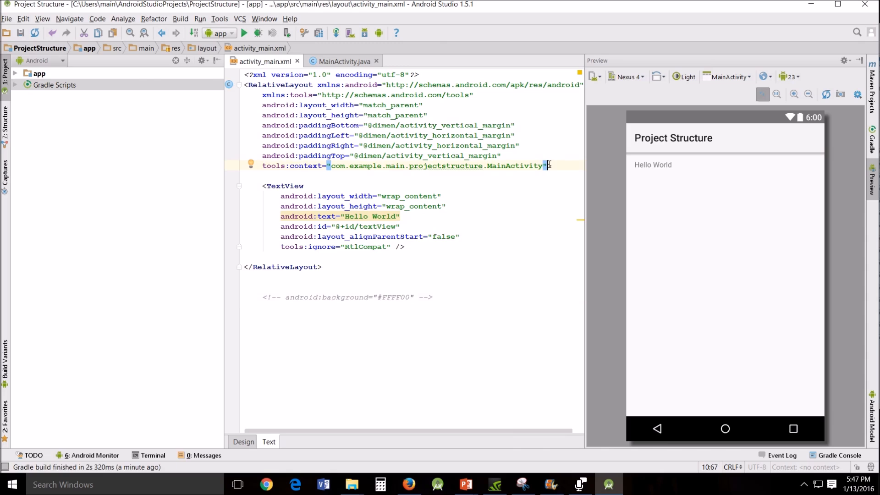
pyautogui.write('android:background="#FFFF00"')
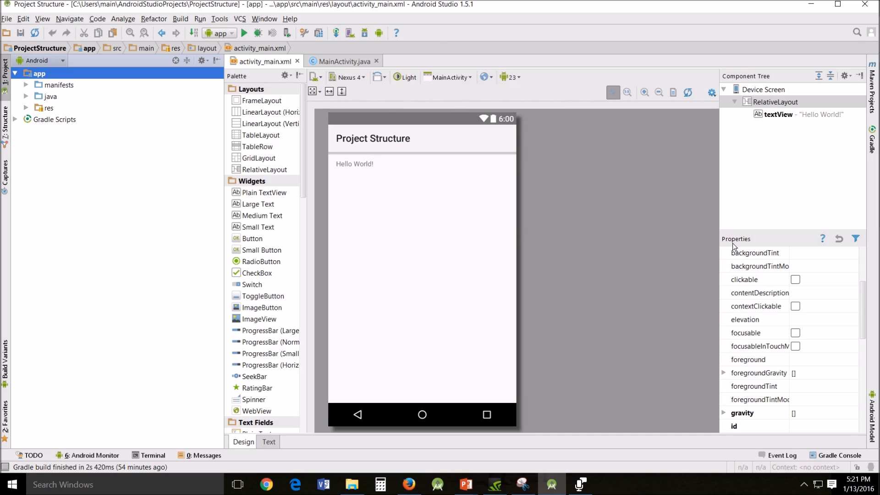
# Step: Set the TextView's text property to 'I Love APPS!' in the Properties panel
pyautogui.click(354, 163)
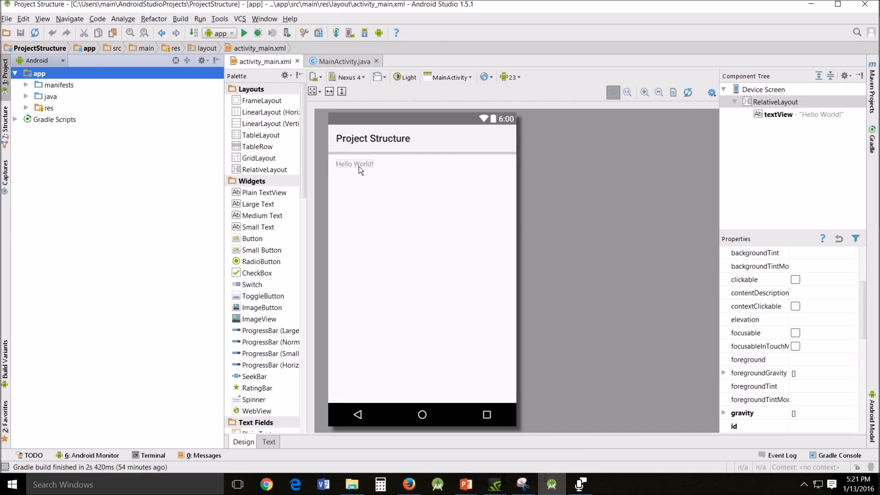
pyautogui.click(354, 163)
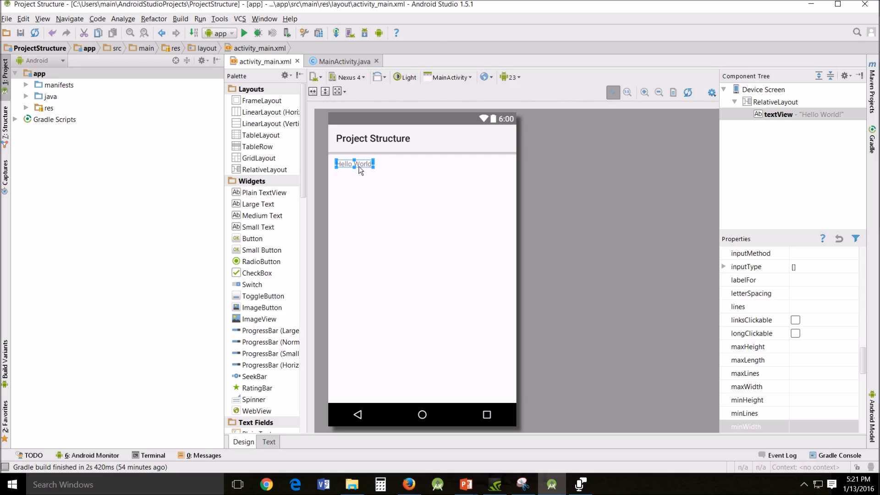
pyautogui.moveTo(615, 200)
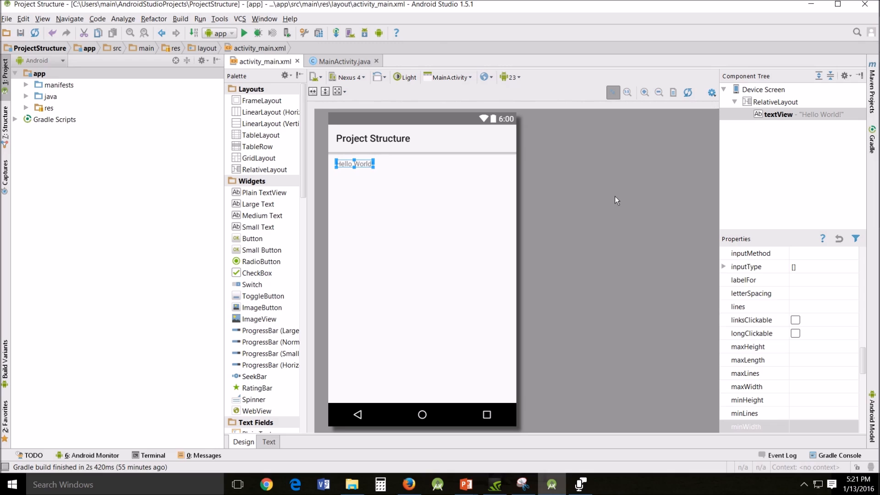
pyautogui.click(775, 102)
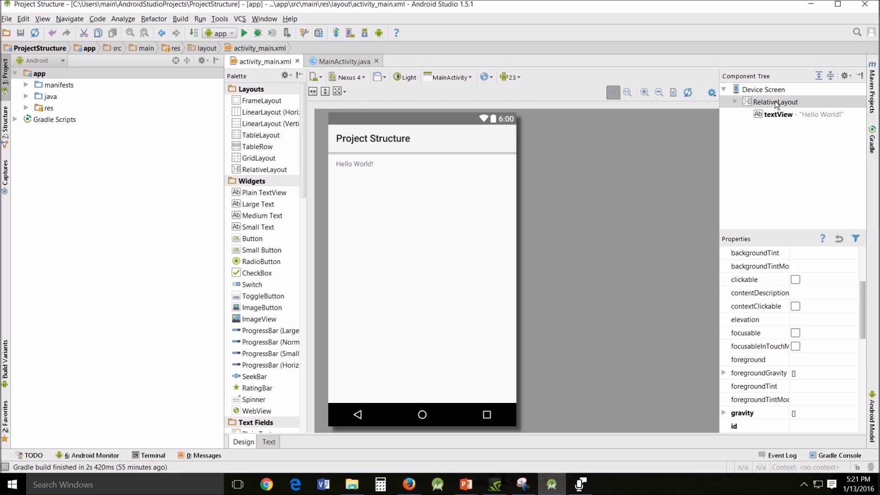
pyautogui.click(777, 114)
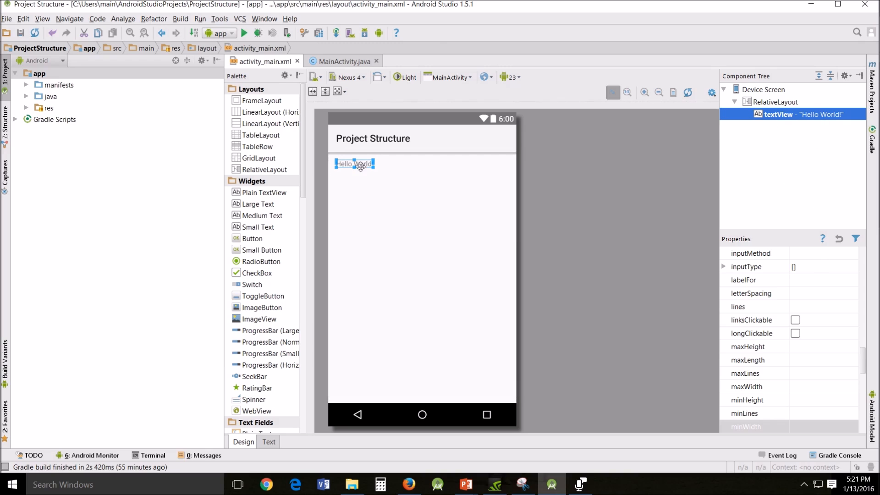
pyautogui.scroll(-3)
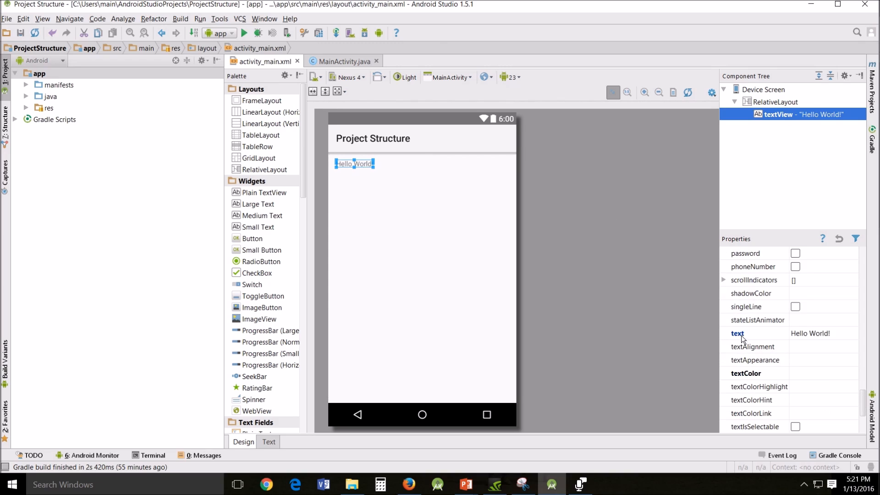
pyautogui.click(811, 333)
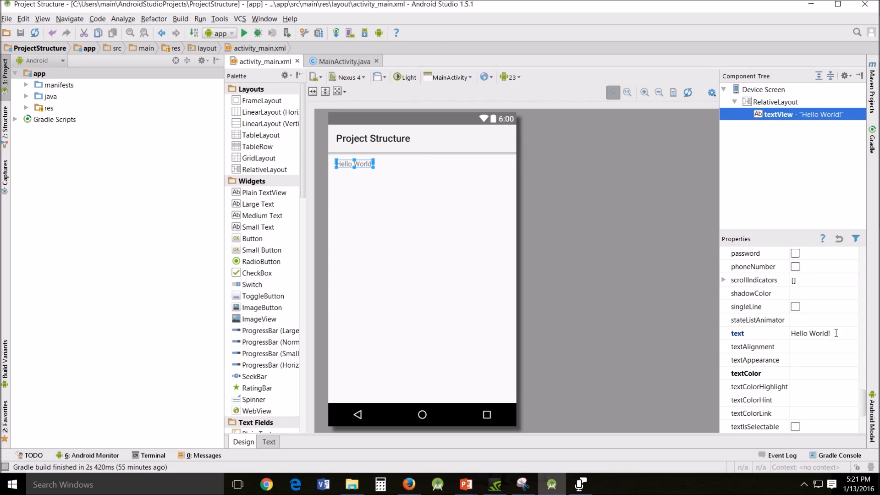
pyautogui.click(817, 333)
pyautogui.write('I Love')
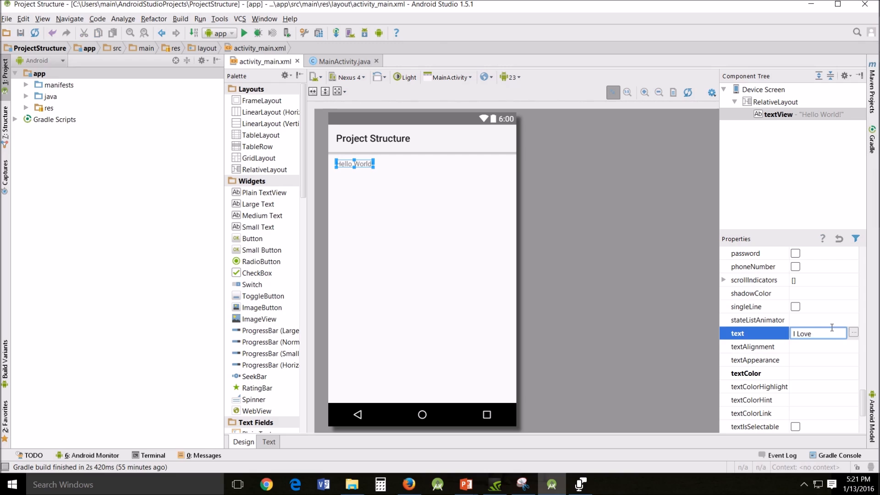
pyautogui.write('APPS!')
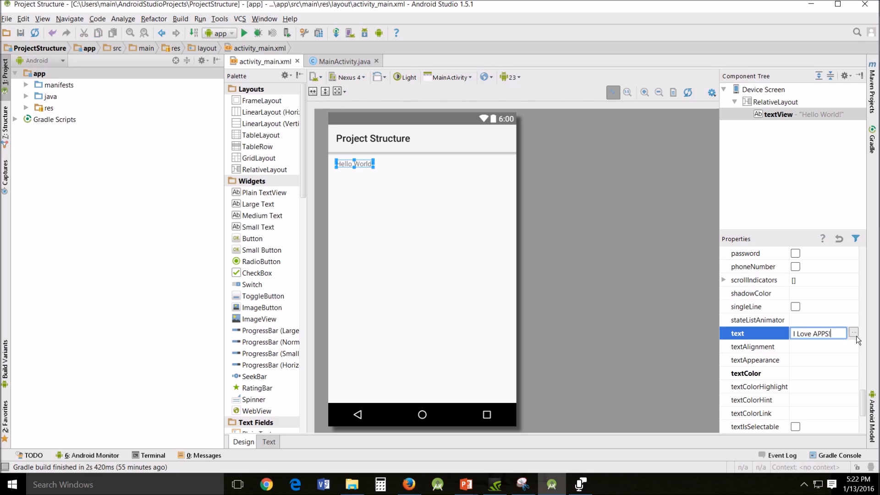
pyautogui.press('enter')
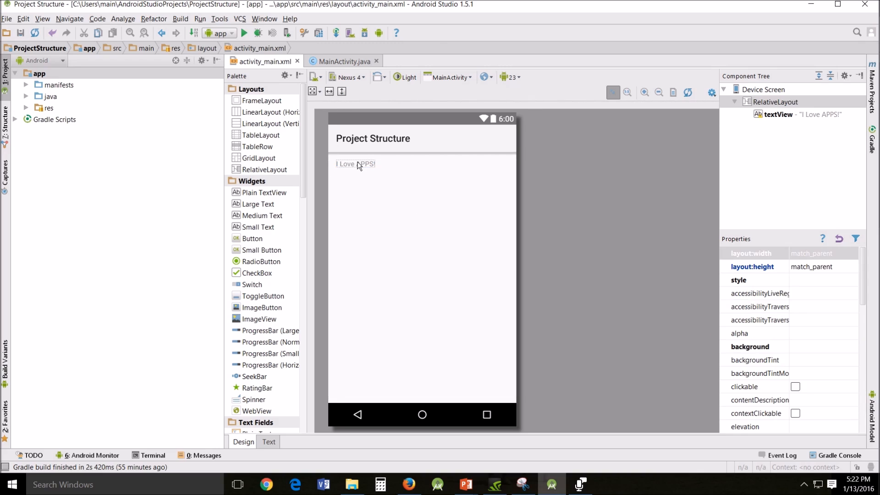
pyautogui.click(355, 164)
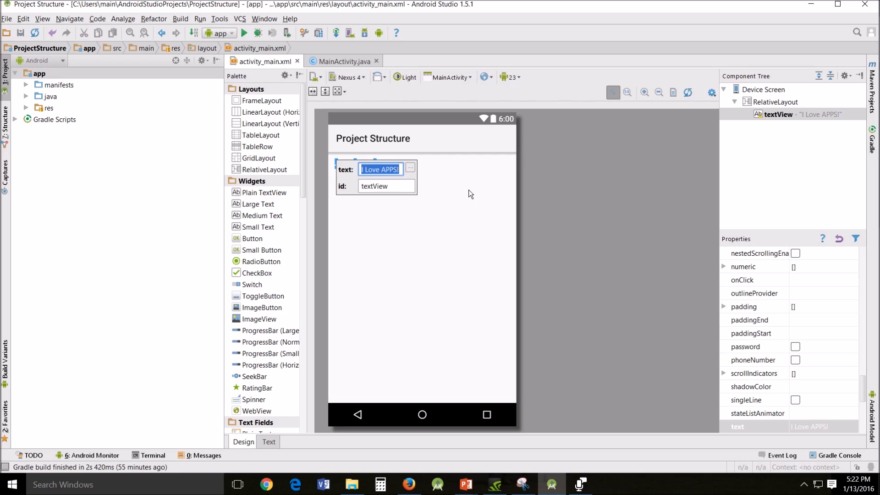
pyautogui.moveTo(355, 209)
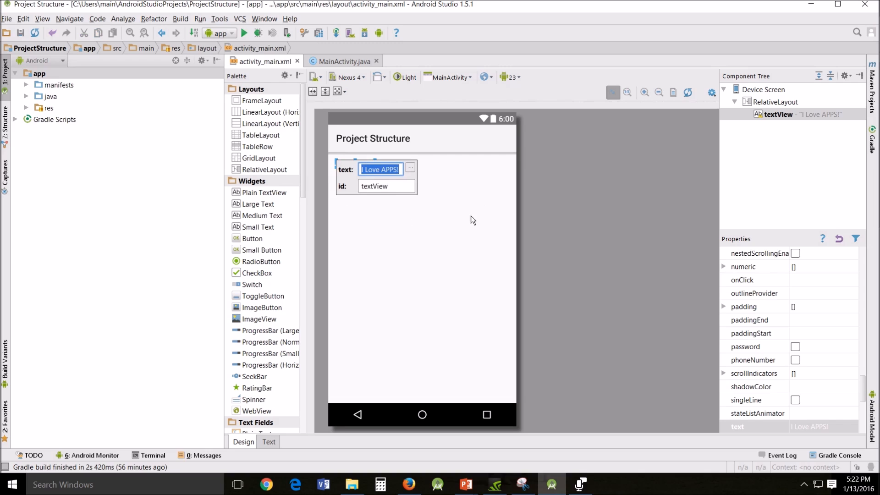
pyautogui.moveTo(460, 220)
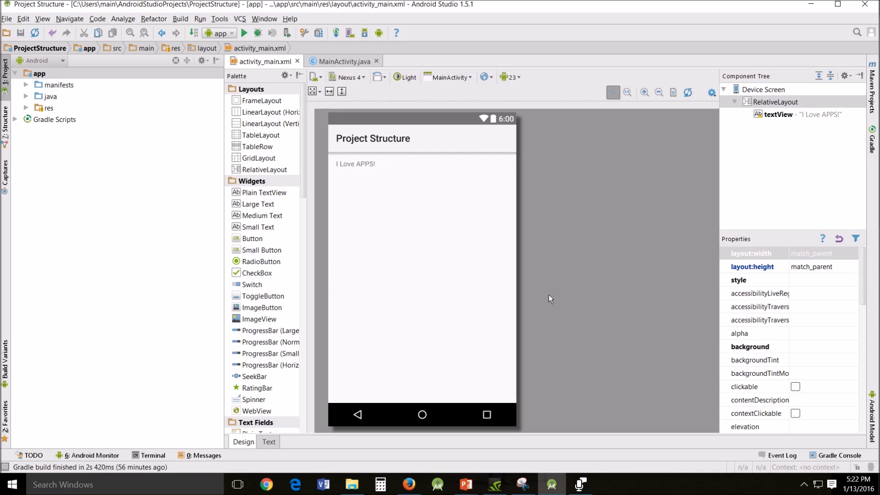
pyautogui.moveTo(459, 284)
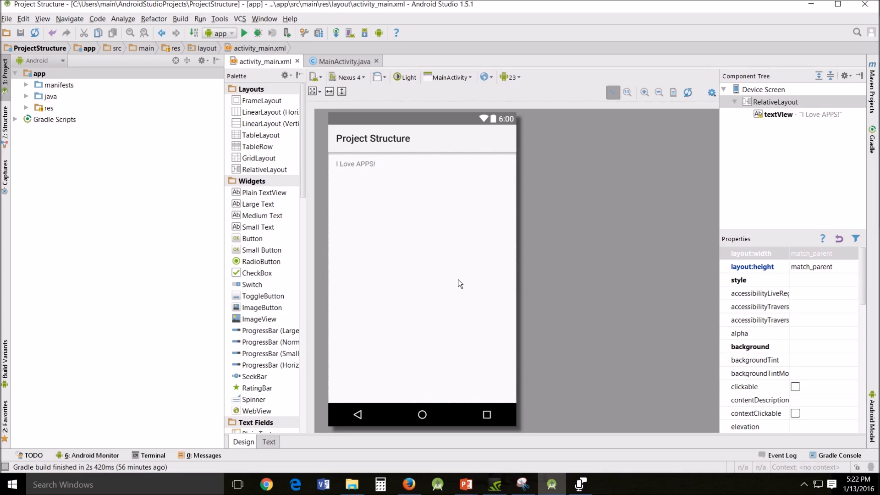
pyautogui.moveTo(345, 192)
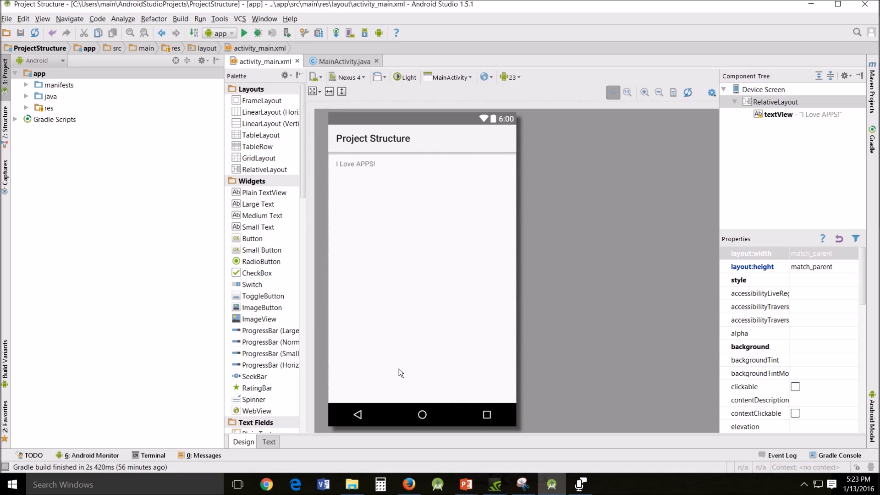
pyautogui.moveTo(407, 359)
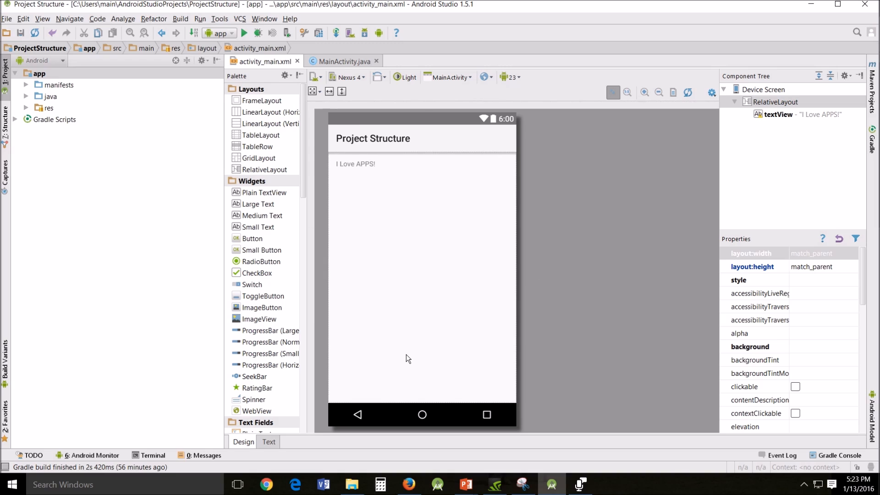
pyautogui.moveTo(336, 132)
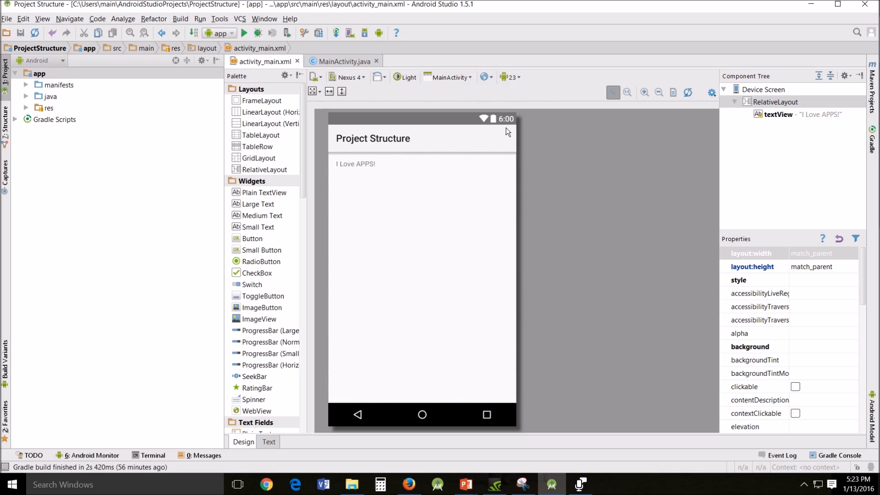
pyautogui.moveTo(425, 415)
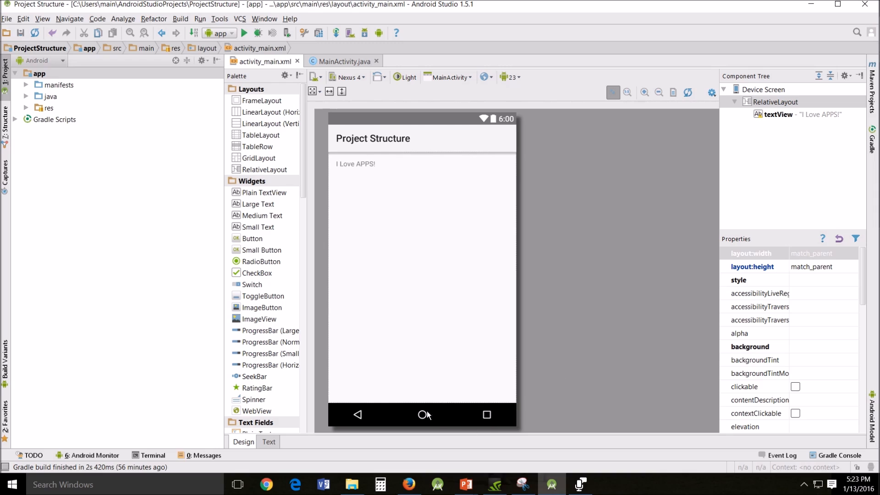
pyautogui.moveTo(533, 418)
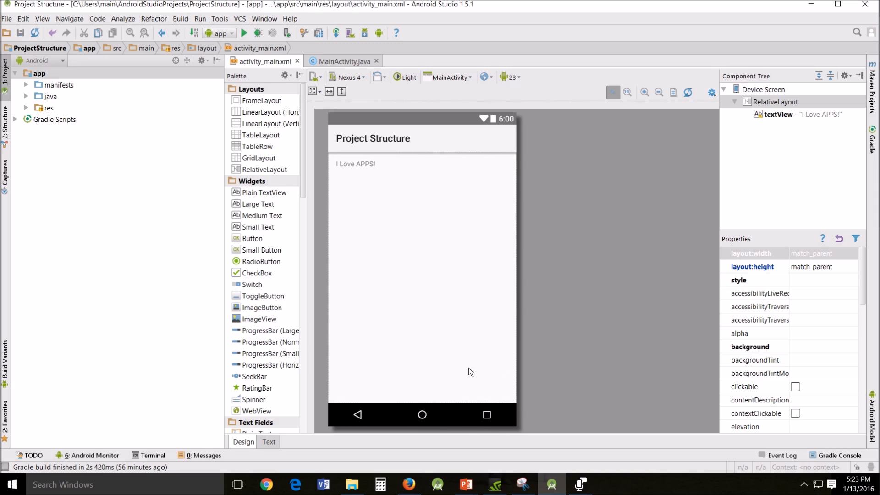
pyautogui.moveTo(487, 391)
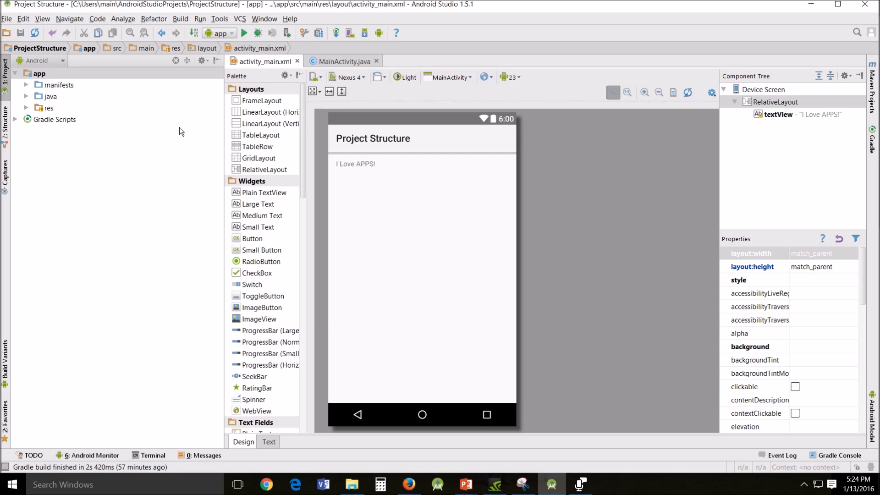
pyautogui.moveTo(257, 376)
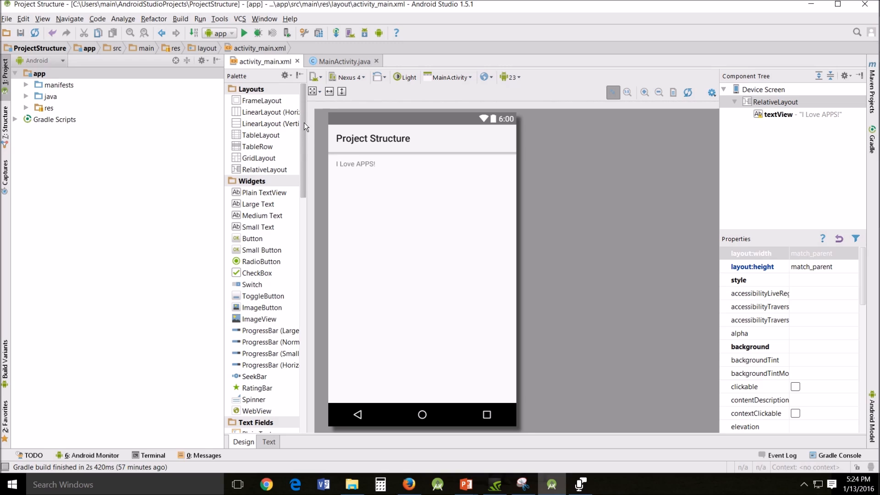
pyautogui.scroll(-3)
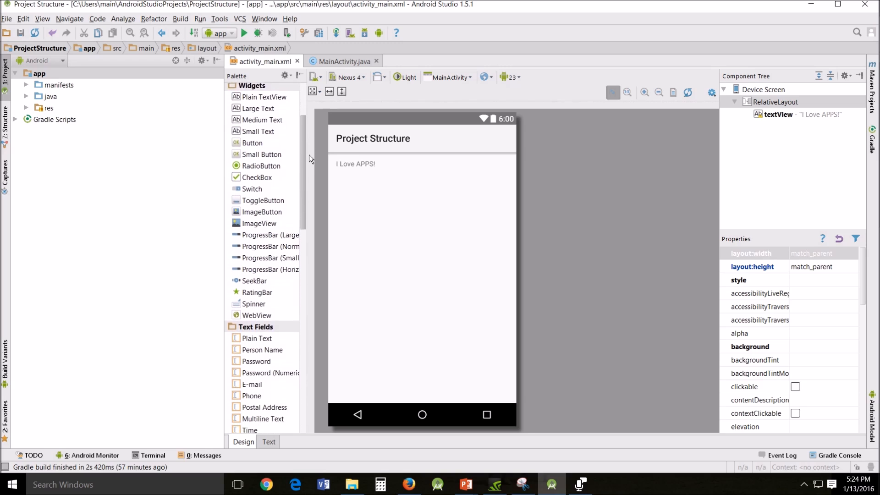
pyautogui.scroll(-3)
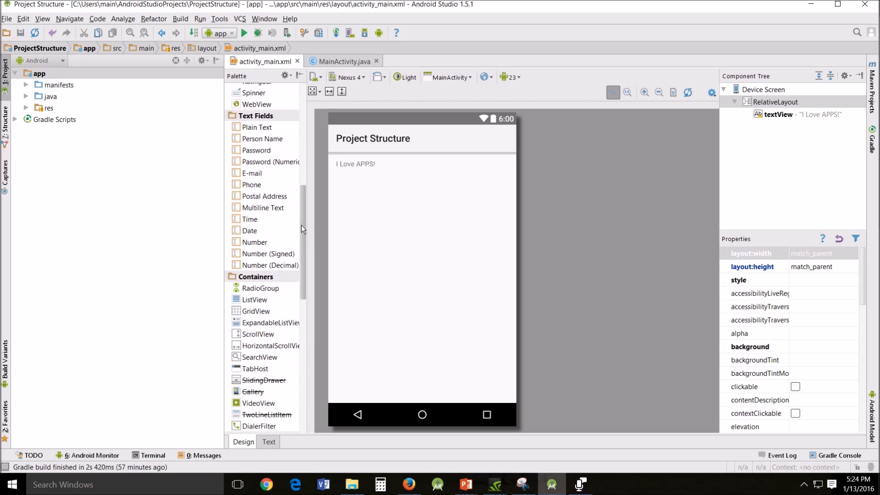
pyautogui.scroll(-3)
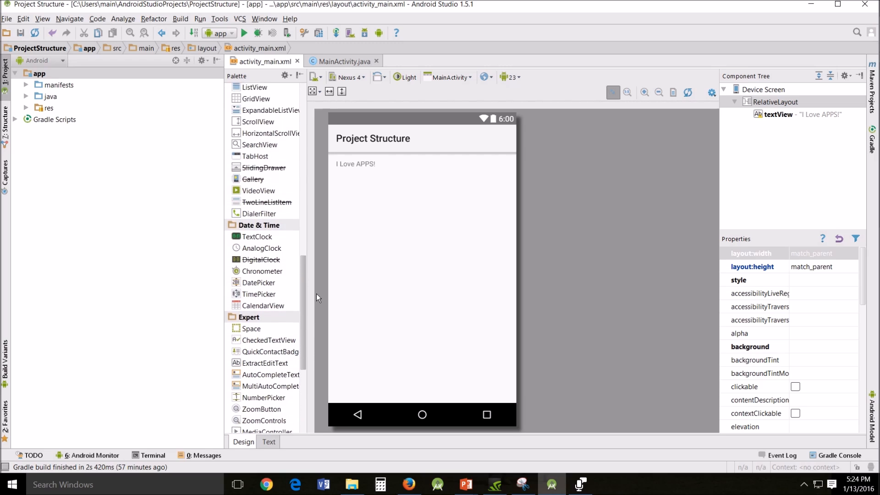
pyautogui.scroll(-3)
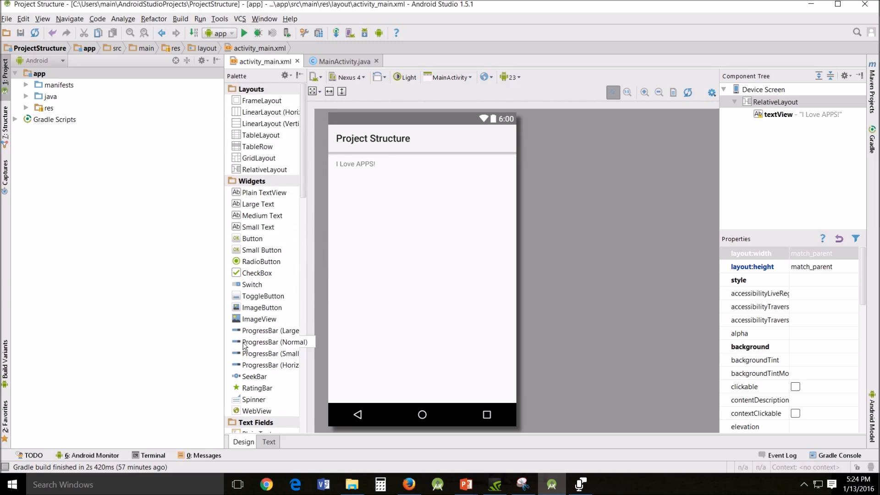
pyautogui.moveTo(329, 350)
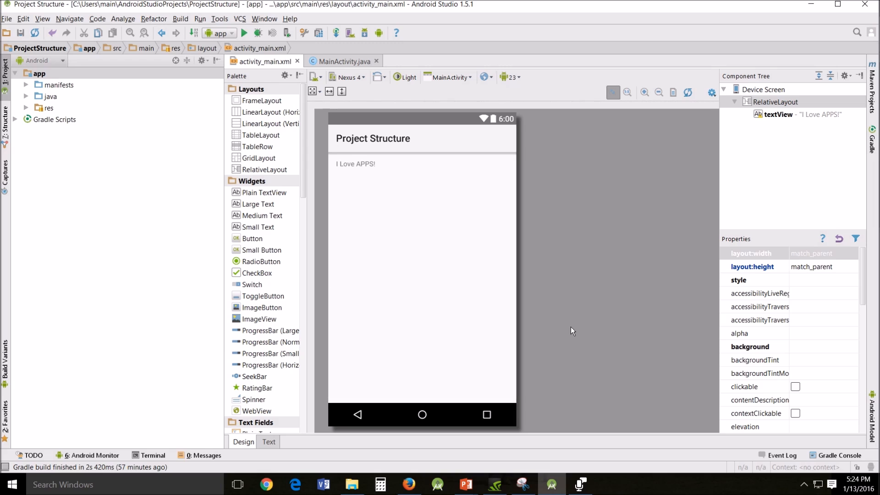
pyautogui.moveTo(362, 337)
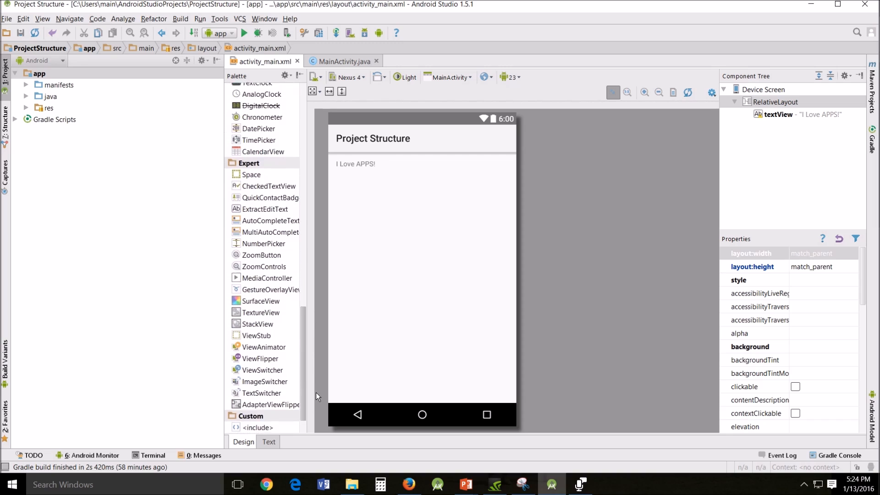
pyautogui.scroll(-3)
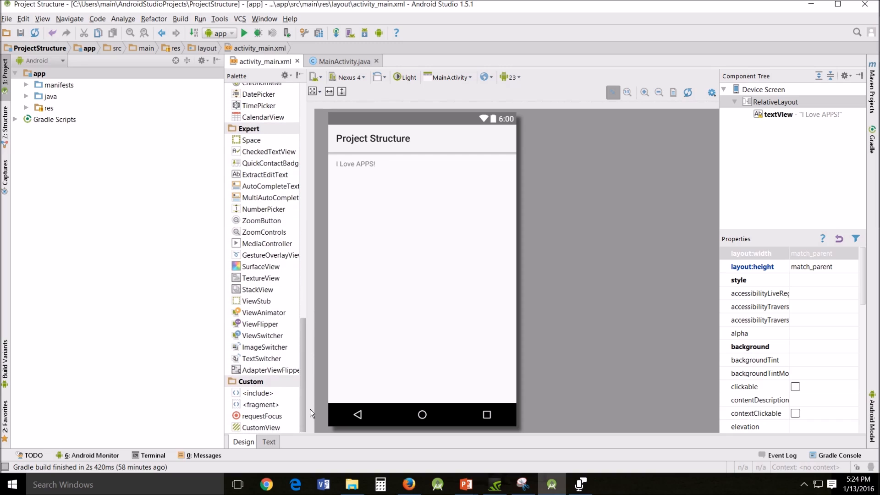